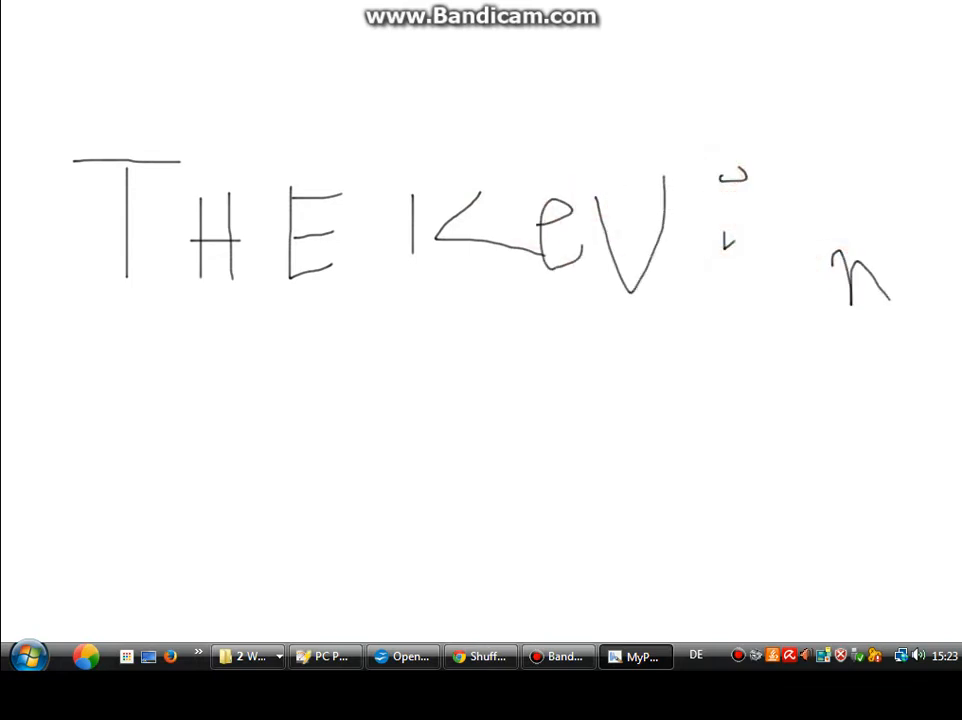
Freehand-draw the first red stroke of the handwritten '13' on the canvas
{"action": "left_click_drag", "start_coordinate": [90, 462], "coordinate": [148, 548]}
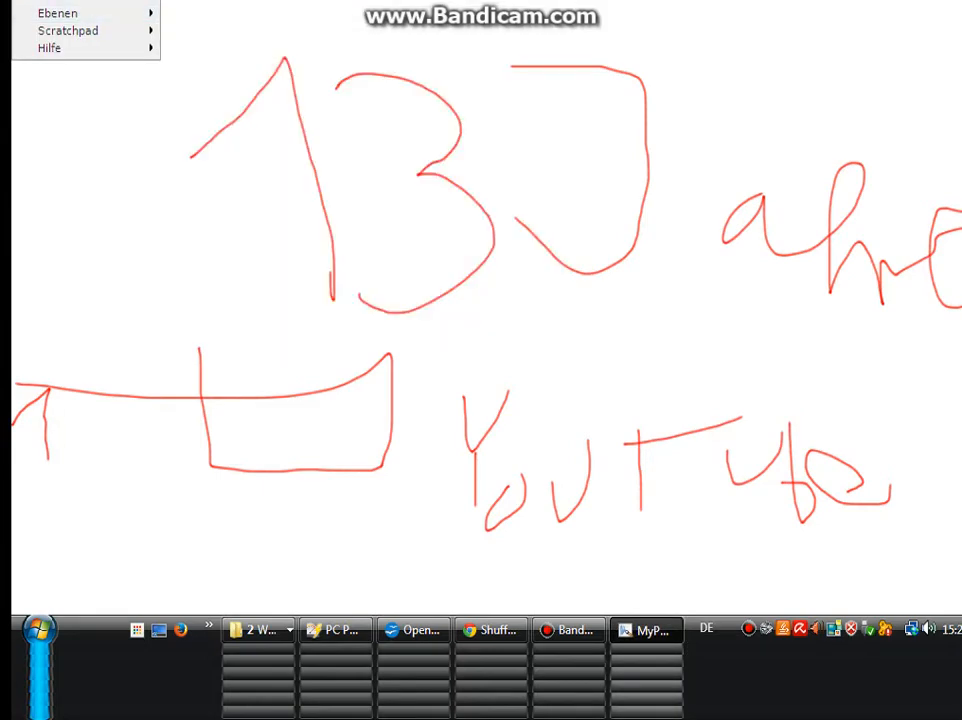
Clear the layer via the Ebenen menu to remove the red '13' and 'YouTube' lettering
{"action": "left_click", "coordinate": [56, 12]}
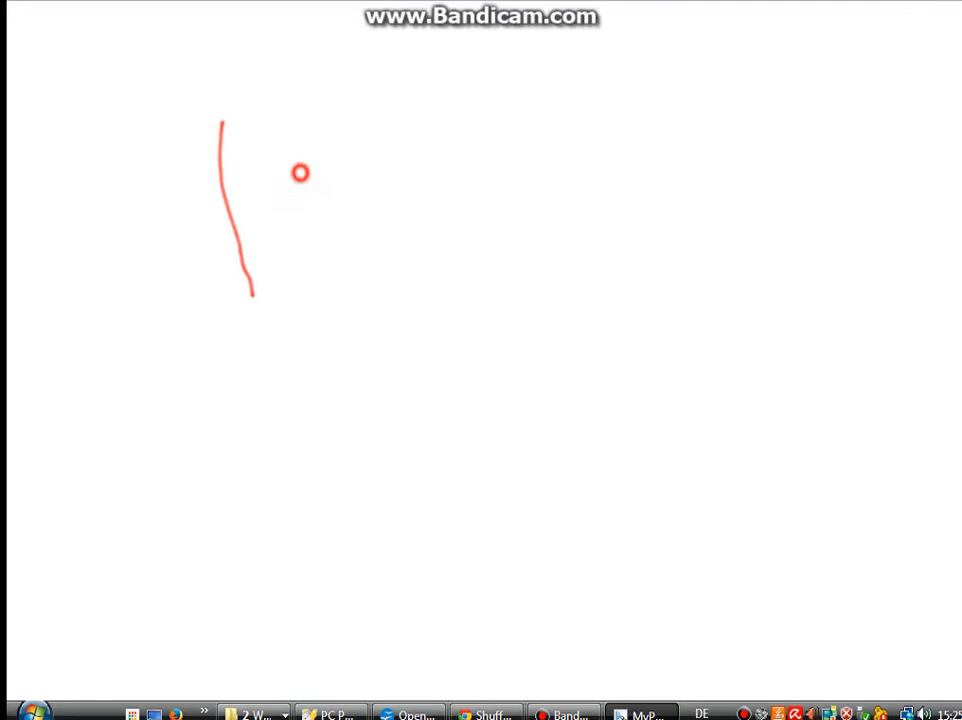
Write red letters freehand near the upper left, leading to the handwritten '14'
{"action": "left_click_drag", "start_coordinate": [300, 172], "coordinate": [324, 296]}
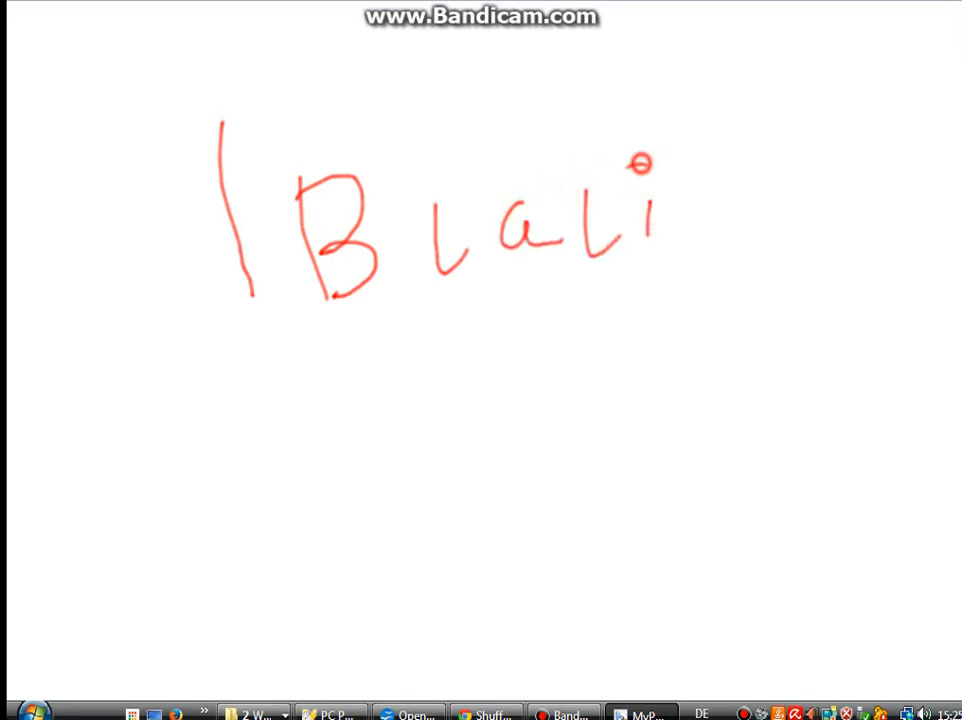
{"action": "left_click_drag", "start_coordinate": [656, 160], "coordinate": [650, 196]}
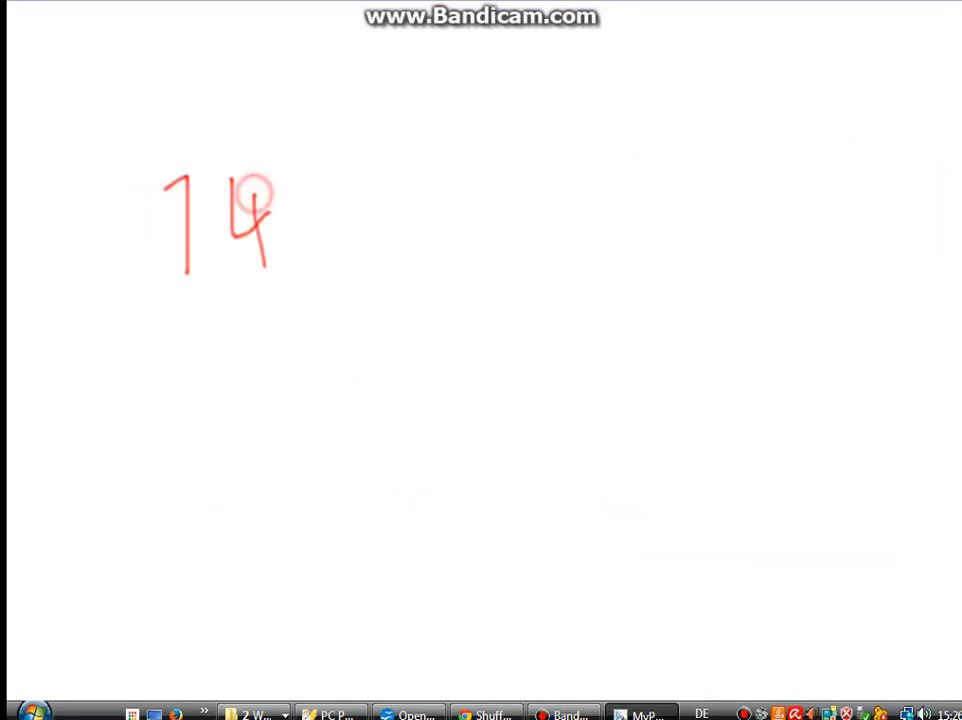
Write 'DANKE' in red and begin the 'K' of 'Kevin' on the line below
{"action": "left_click_drag", "start_coordinate": [256, 204], "coordinate": [276, 316]}
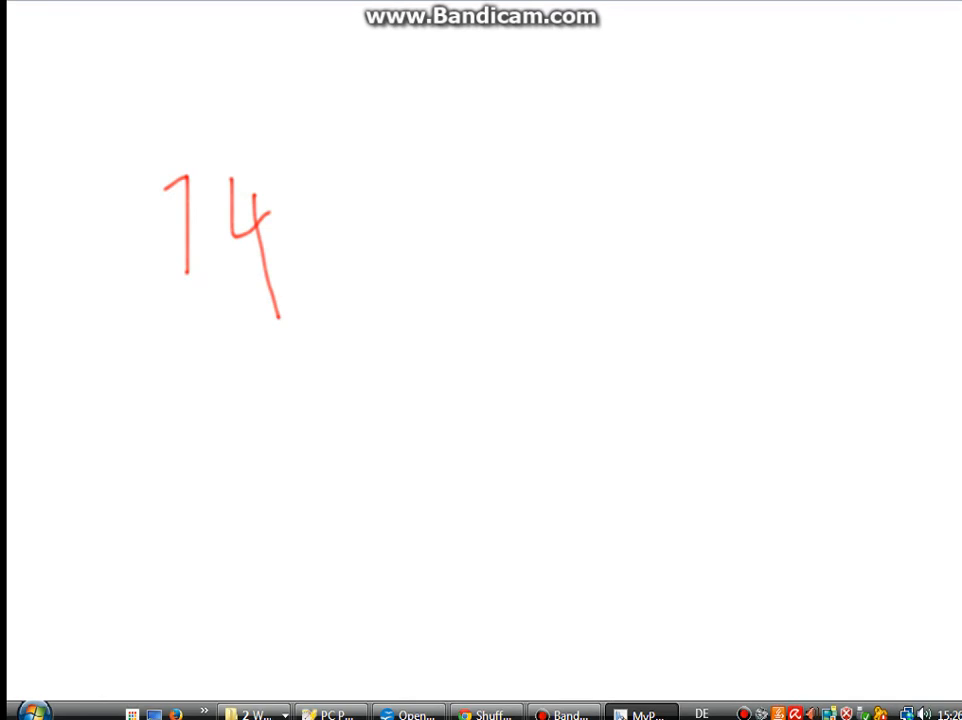
{"action": "left_click_drag", "start_coordinate": [354, 284], "coordinate": [448, 164]}
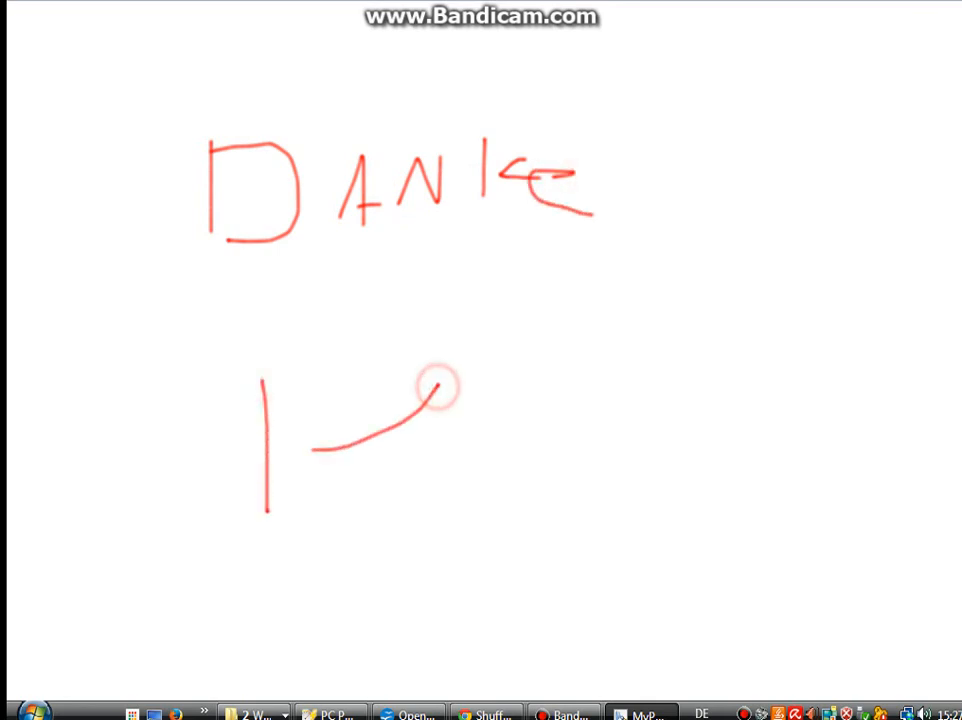
{"action": "left_click_drag", "start_coordinate": [430, 384], "coordinate": [504, 490]}
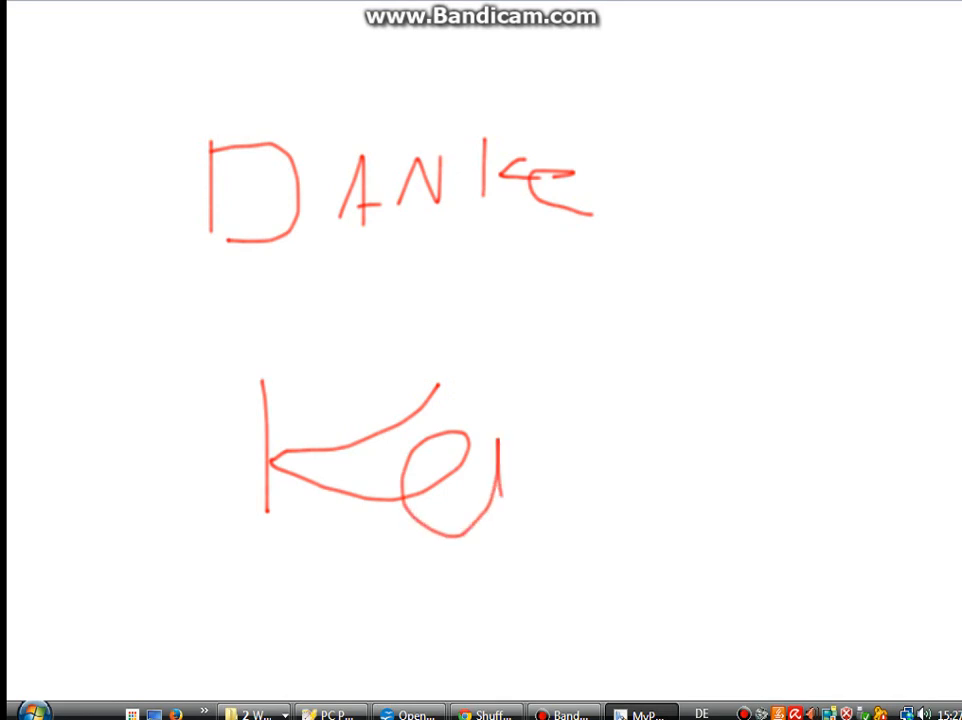